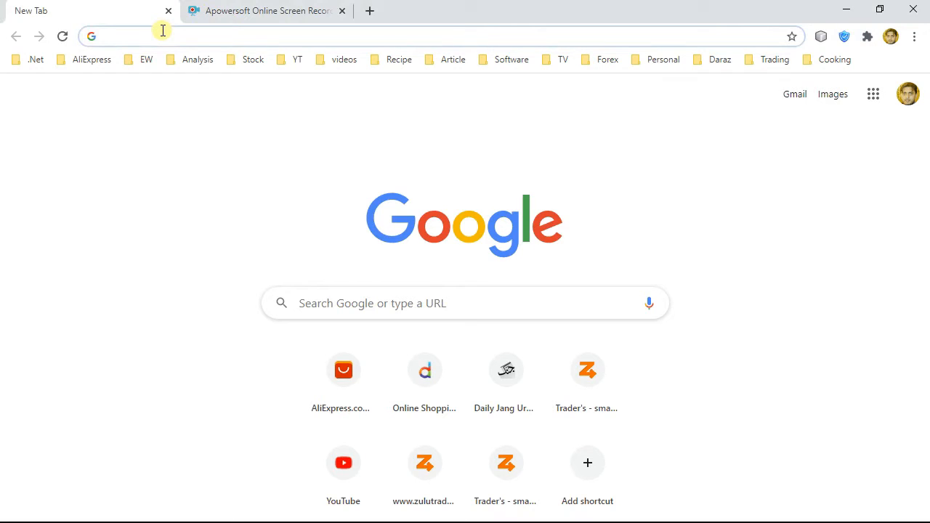
Search Google for 'jdk 9' from the Chrome address bar
left_click(145, 36)
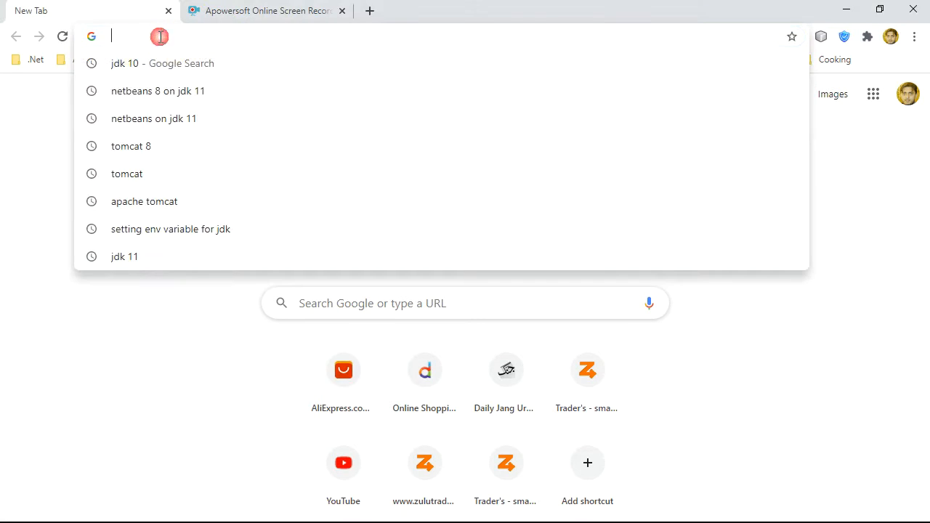
type("jdk")
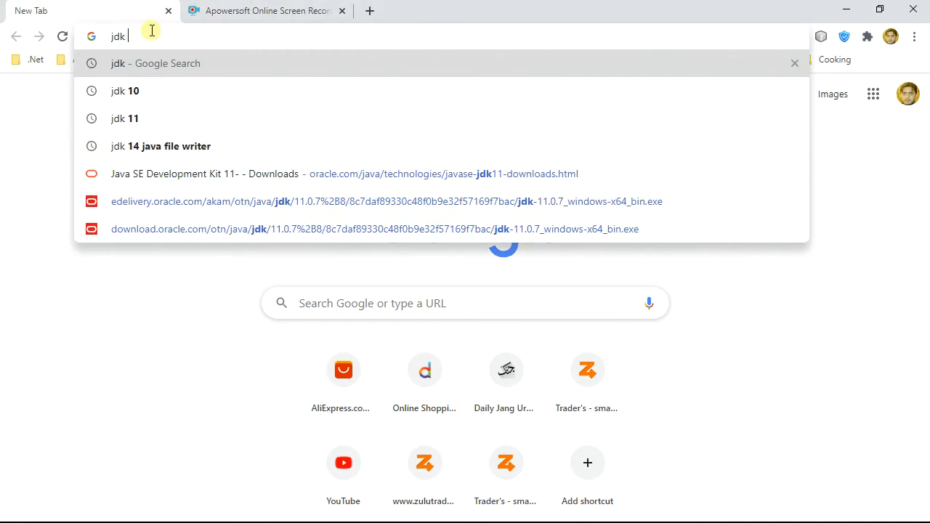
key("Return")
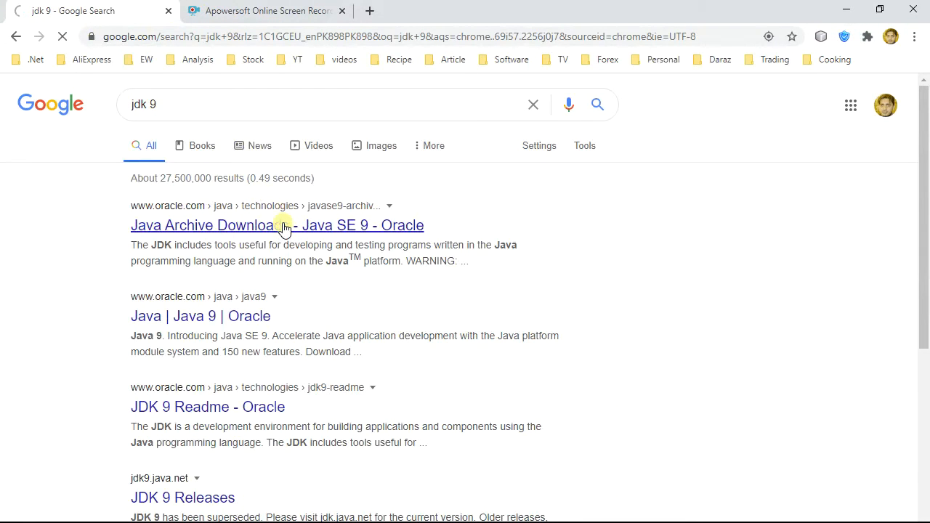
From the Java SE 9 archive result, accept the license and download jdk-9.0.4_windows-x64_bin.exe
left_click(276, 224)
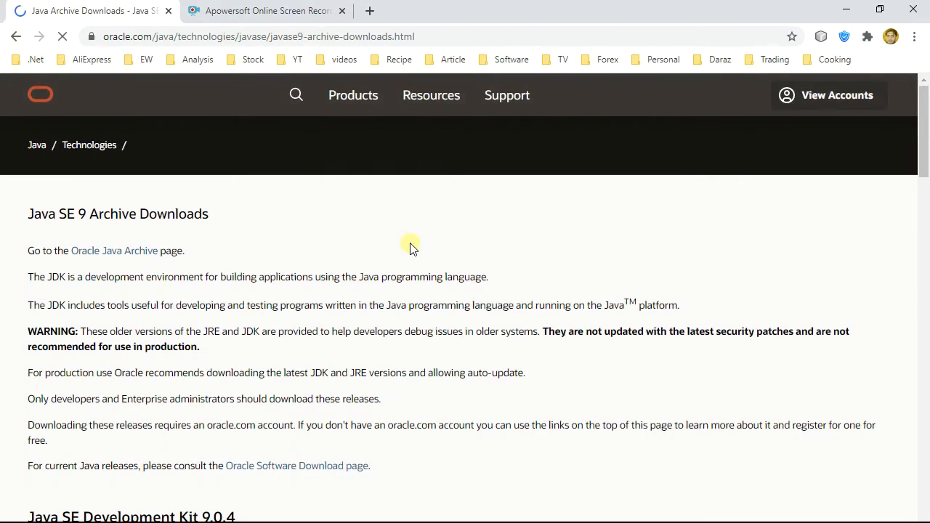
scroll("down", 3)
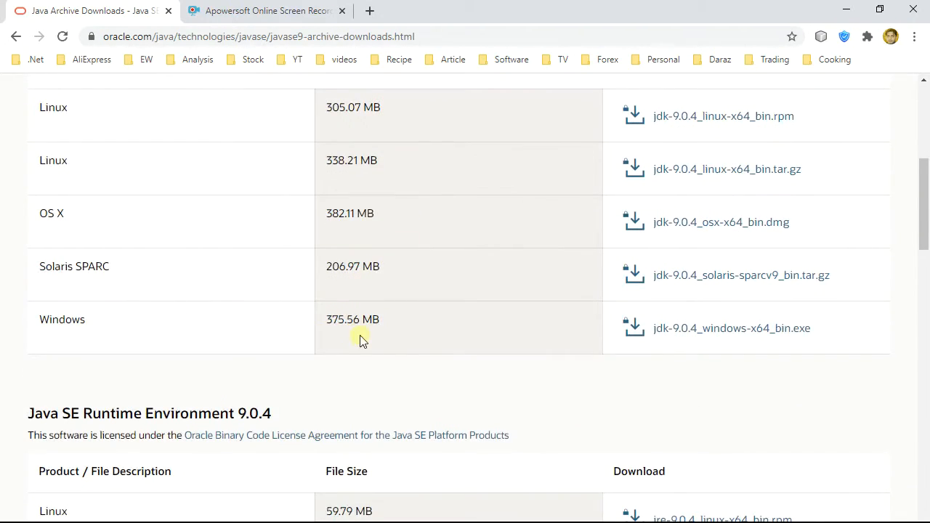
mouse_move(711, 328)
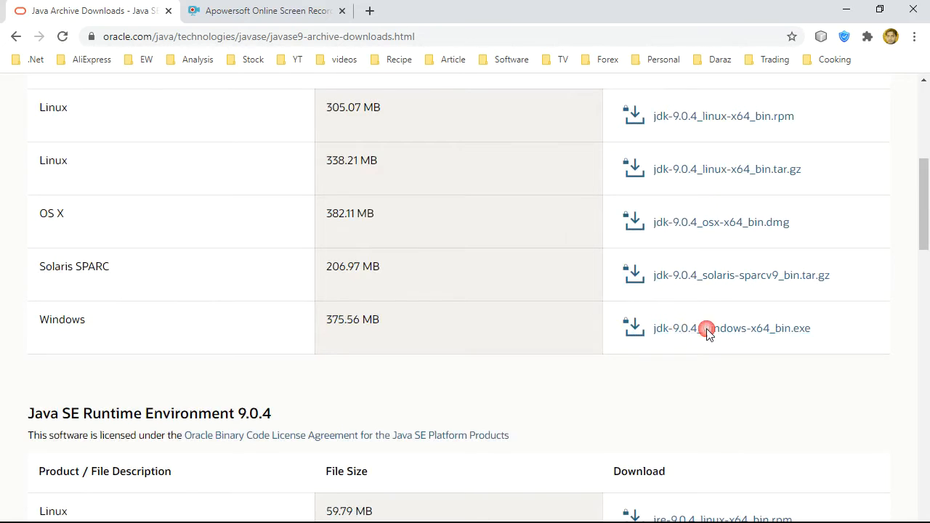
left_click(706, 328)
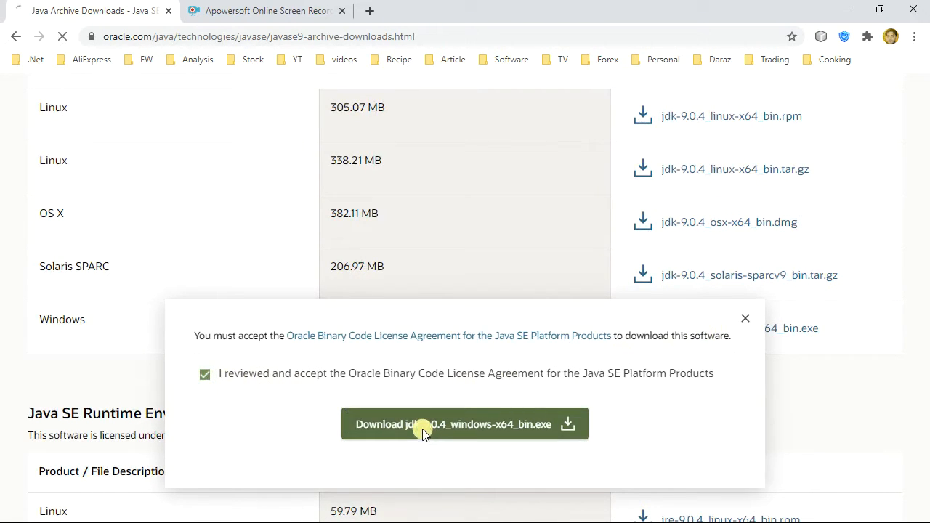
left_click(465, 424)
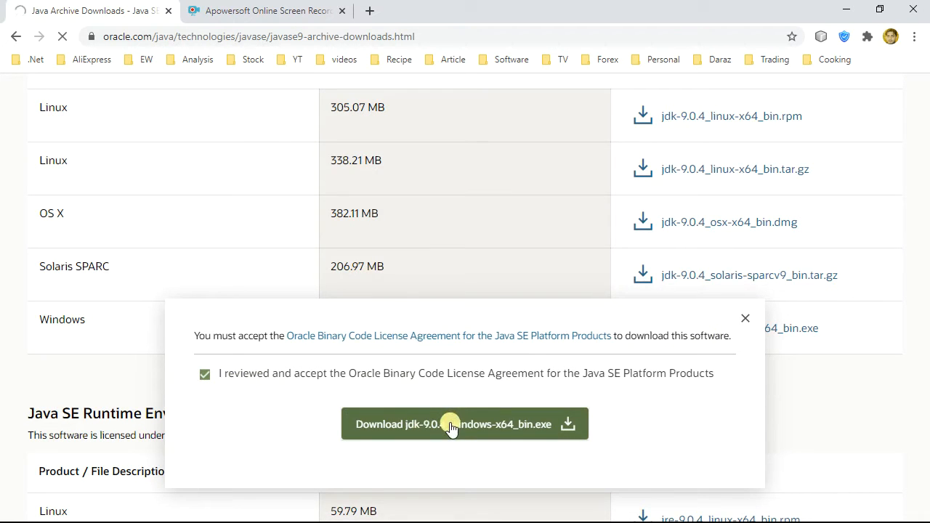
left_click(463, 425)
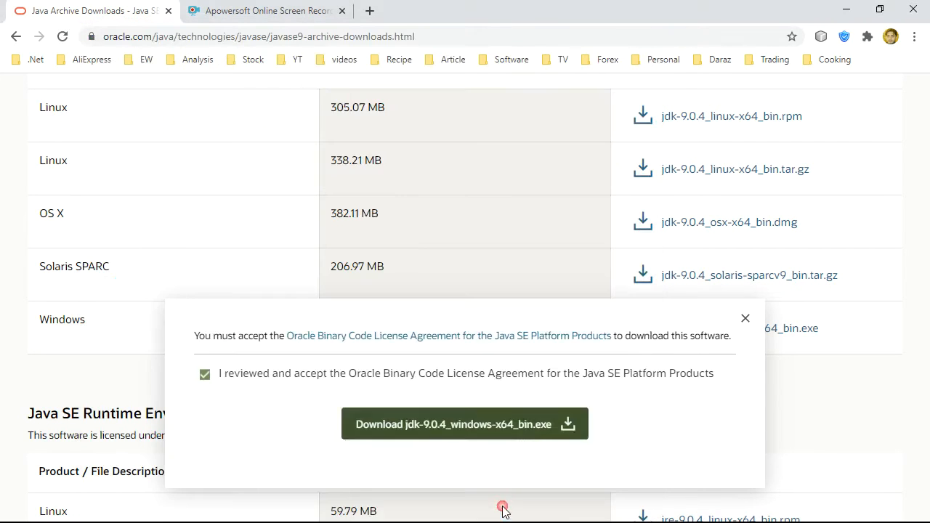
scroll("down", 3)
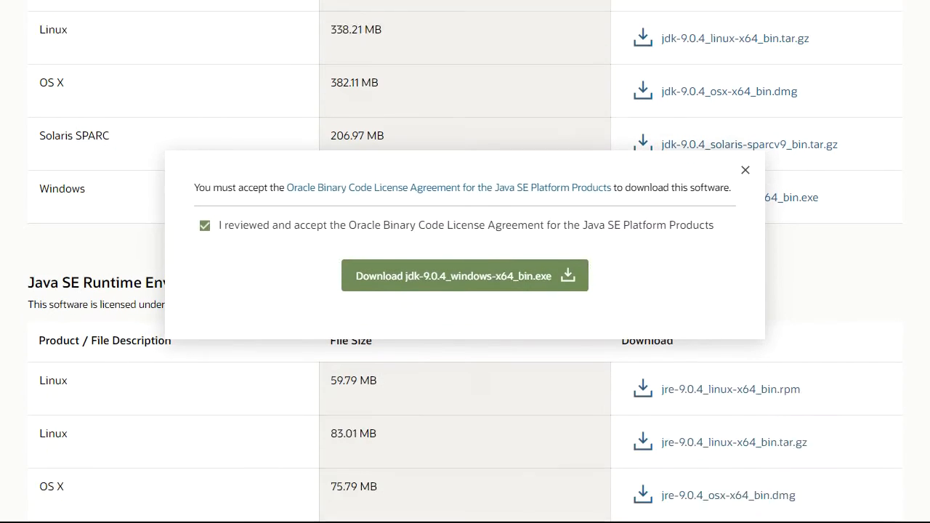
left_click(464, 276)
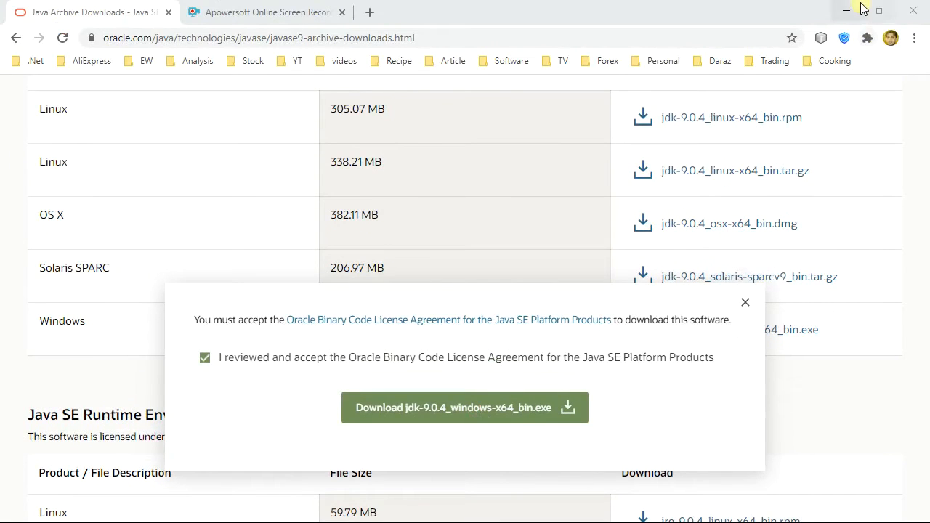
Minimize Chrome and launch jdk-9.0.4_windows-x64_bin.exe from the Downloads folder
left_click(846, 10)
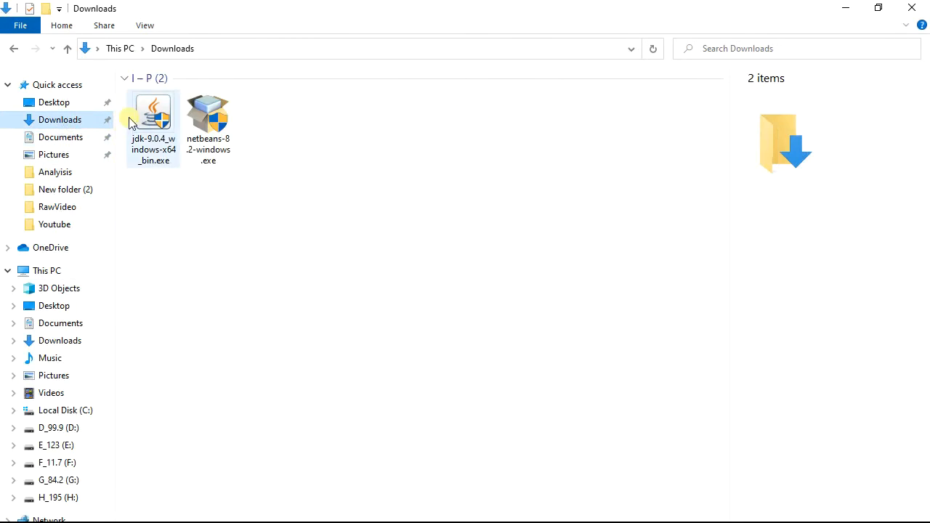
right_click(152, 117)
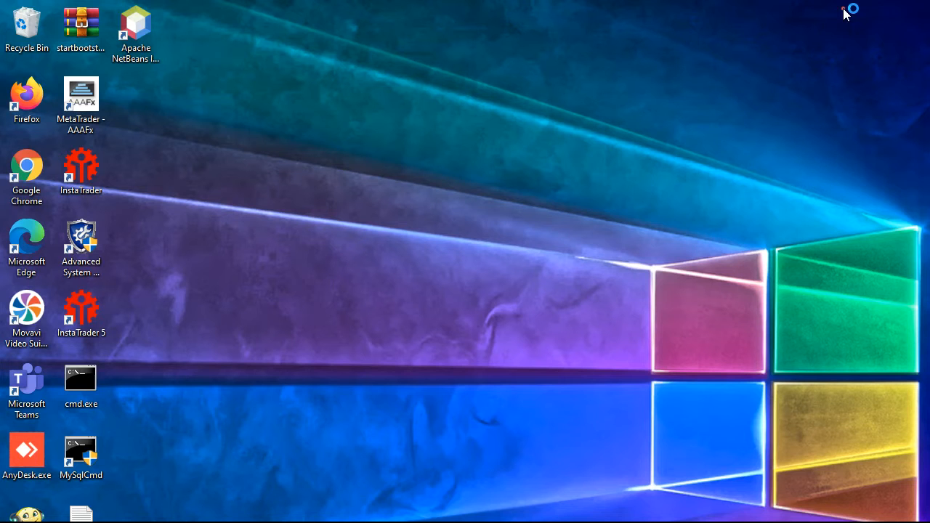
mouse_move(459, 214)
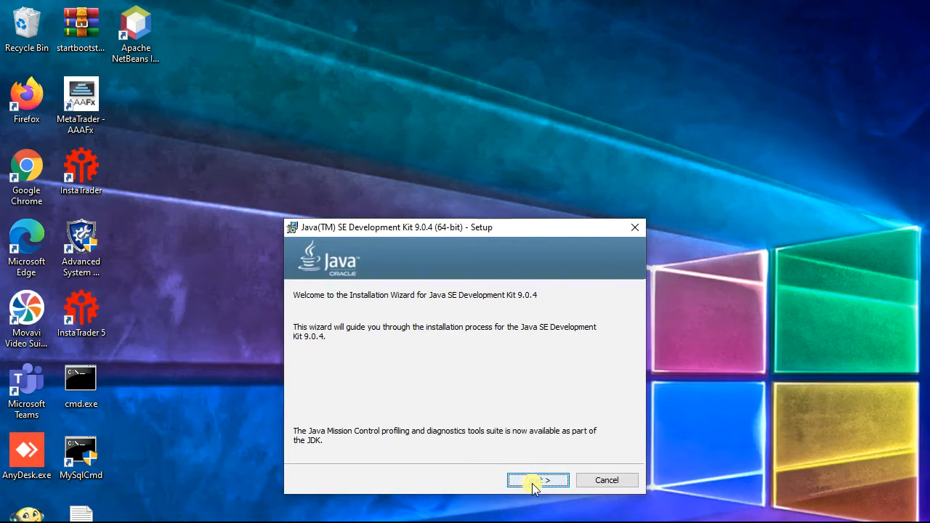
Advance the JDK 9.0.4 setup with default features into C:\Program Files\Java\jdk-9.0.4
left_click(537, 479)
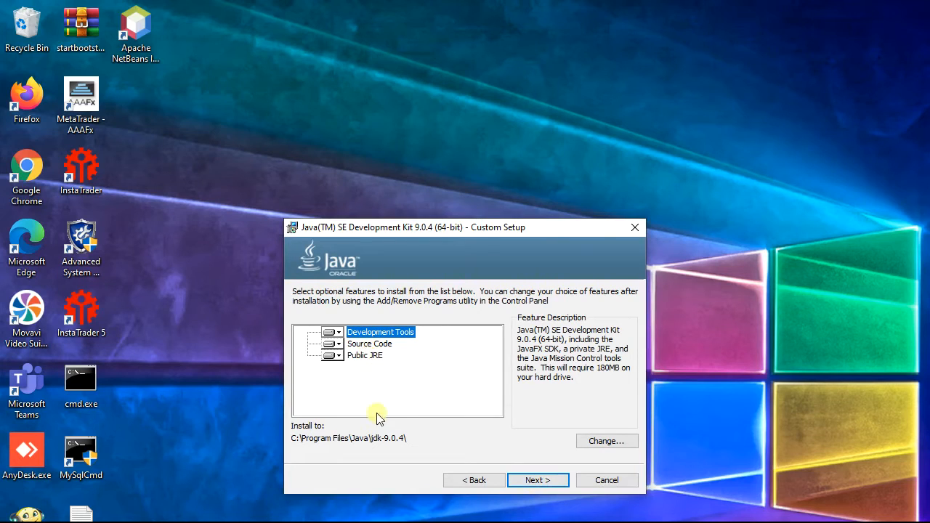
left_click(538, 479)
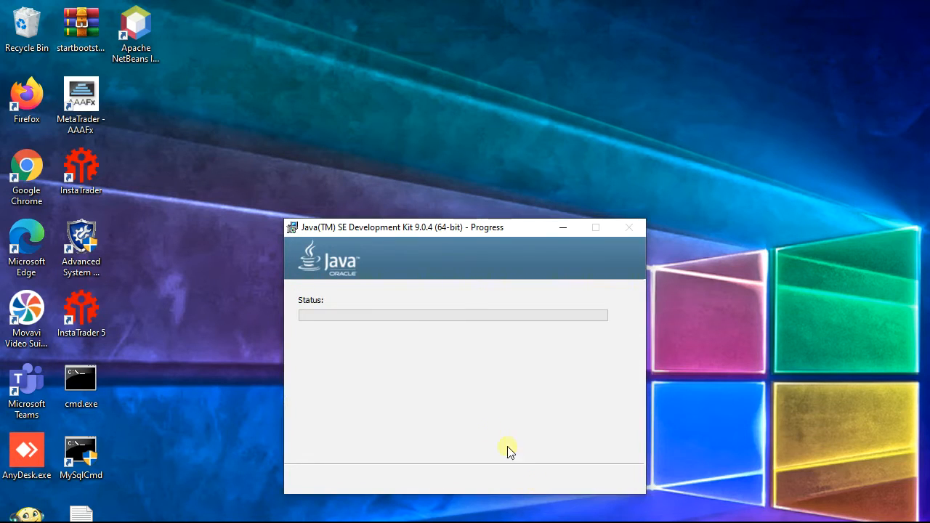
mouse_move(476, 414)
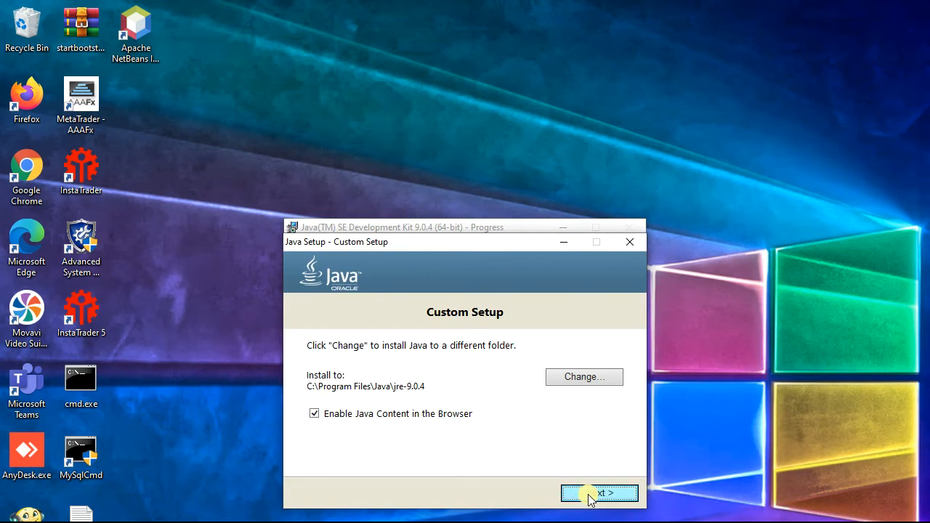
Accept the default JRE folder, finish the JDK 9.0.4 installation and close the installer
left_click(599, 494)
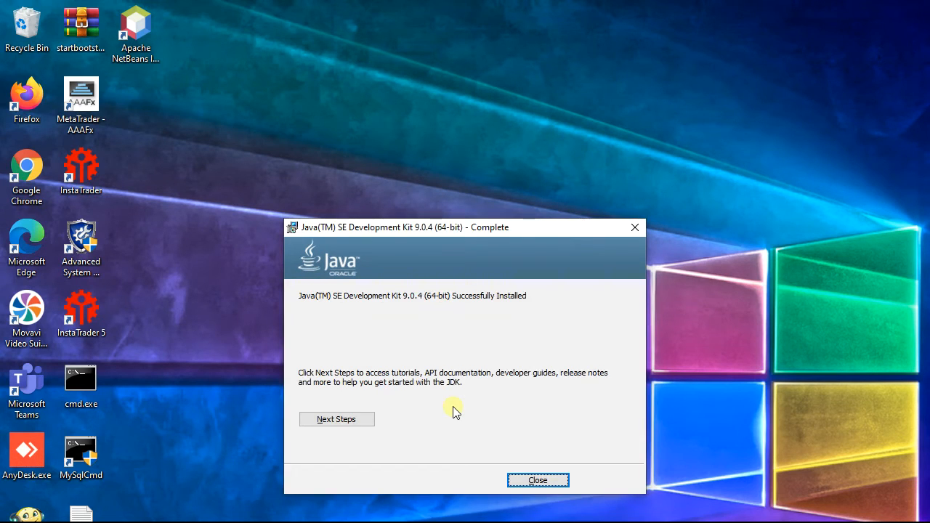
mouse_move(587, 436)
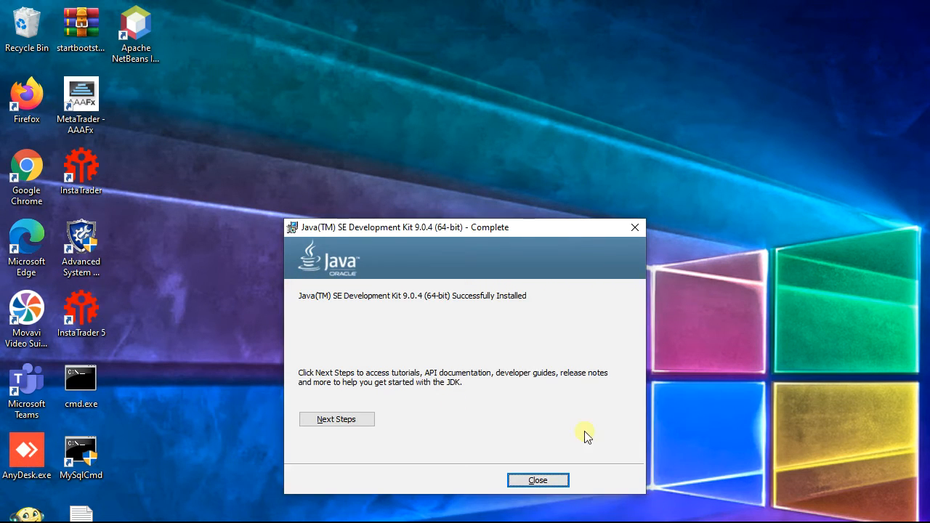
mouse_move(581, 456)
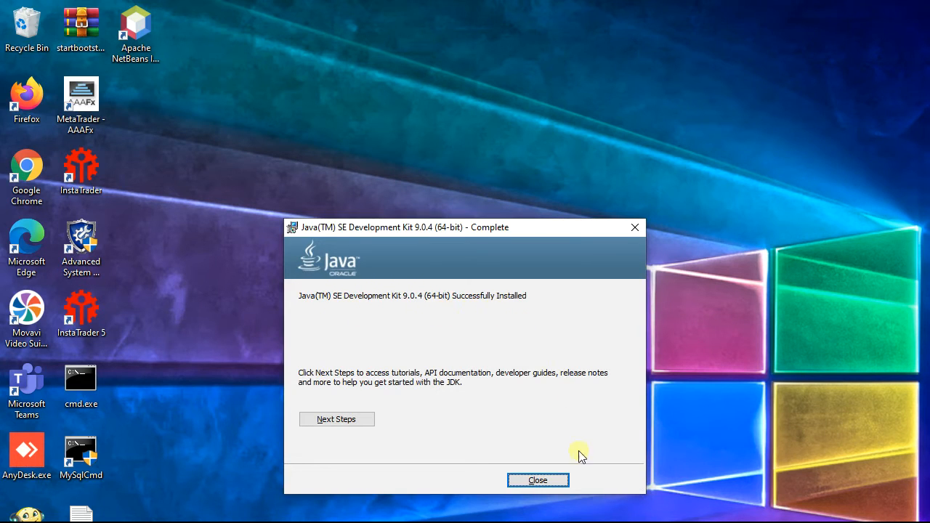
left_click(538, 479)
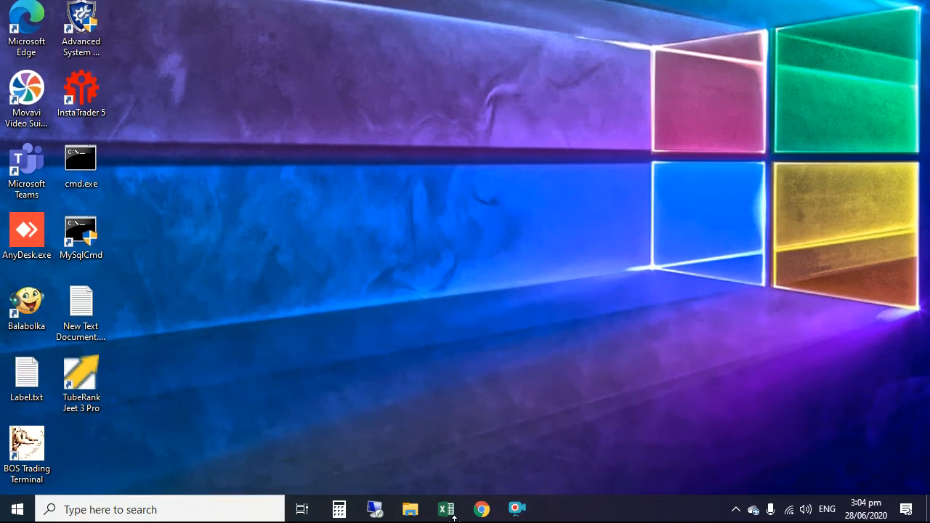
Search Windows for 'env' and open 'Edit the system environment variables'
left_click(145, 509)
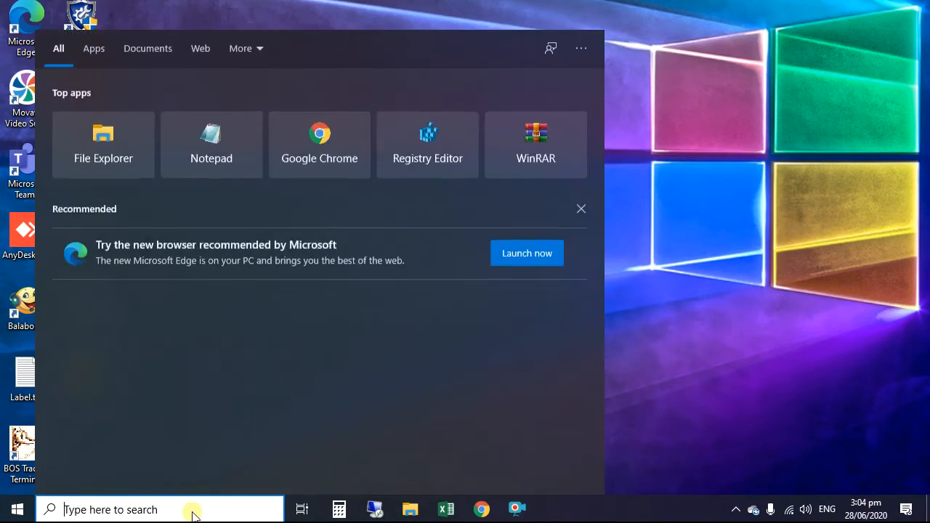
type("env")
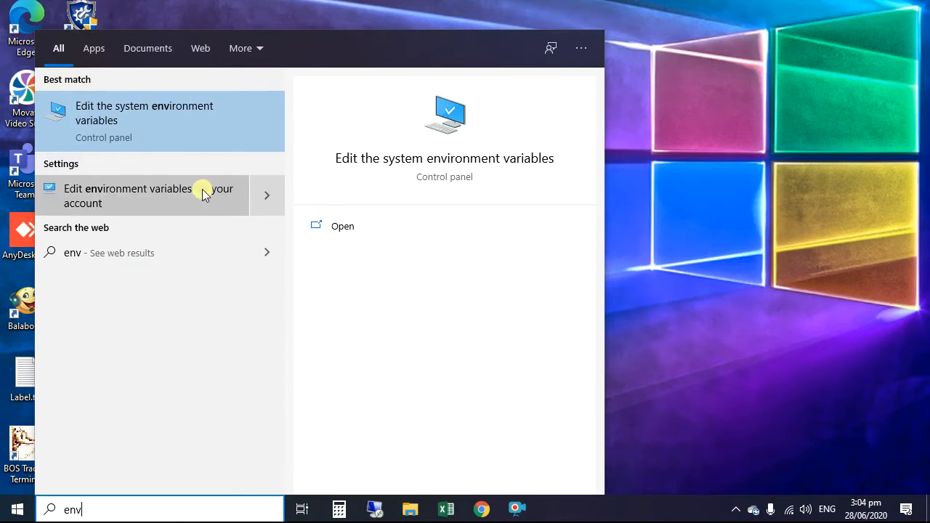
left_click(145, 114)
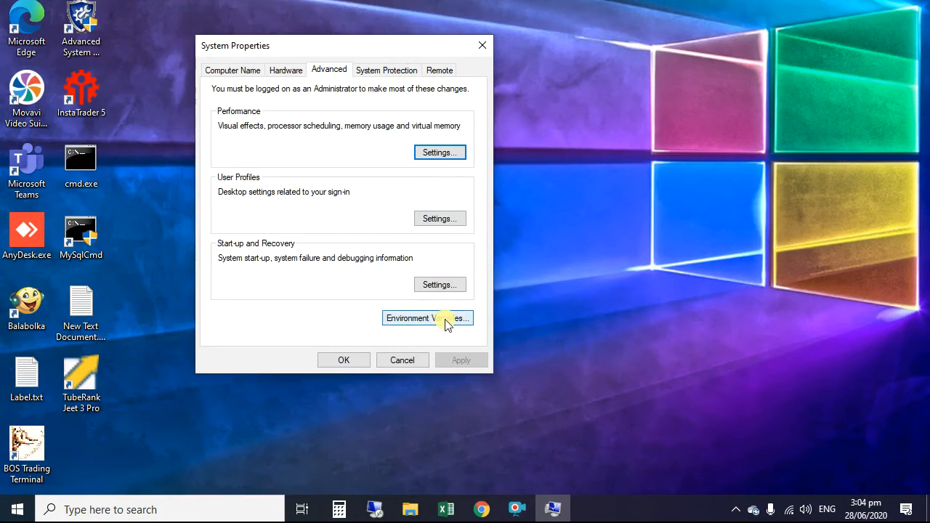
In Environment Variables, open the system Path variable for editing
left_click(427, 318)
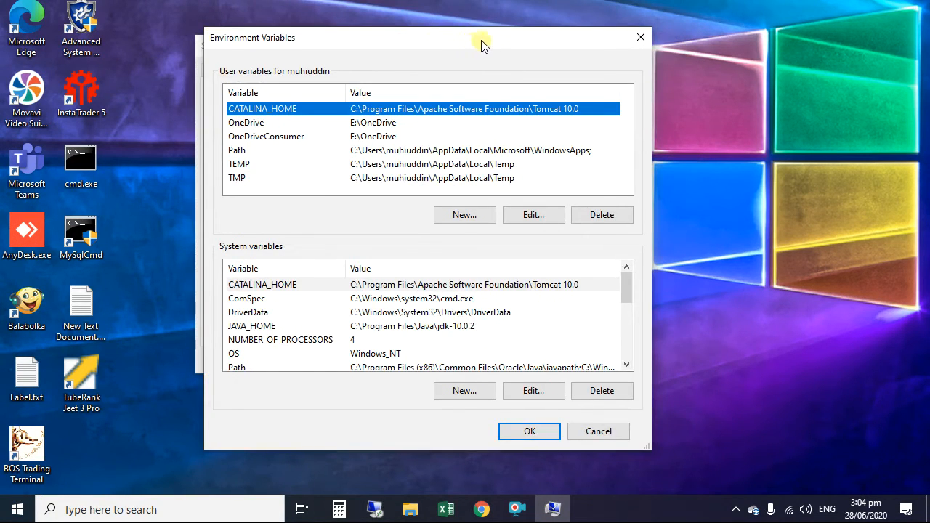
mouse_move(375, 162)
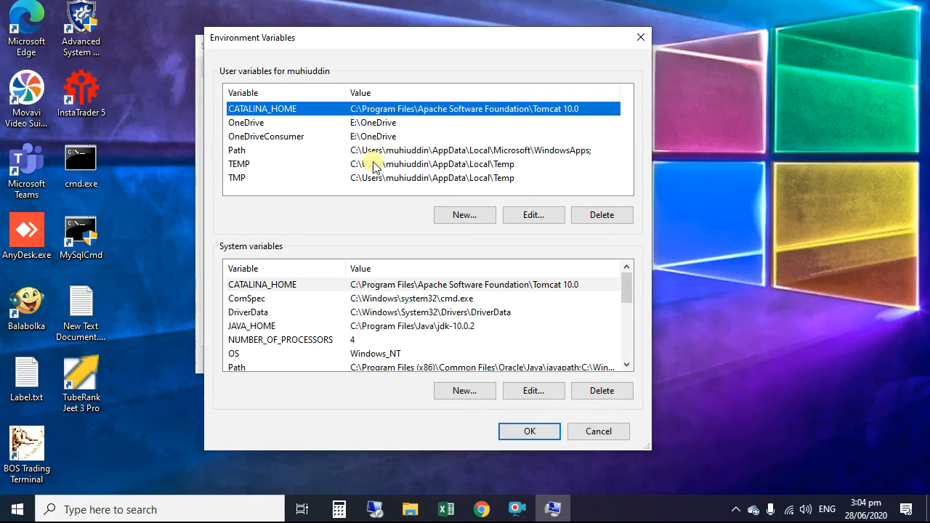
mouse_move(250, 169)
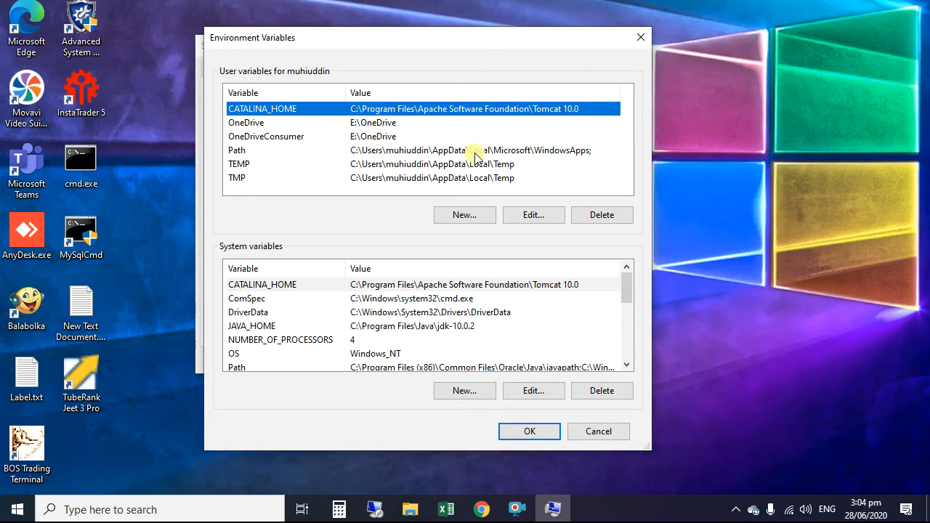
left_click(237, 366)
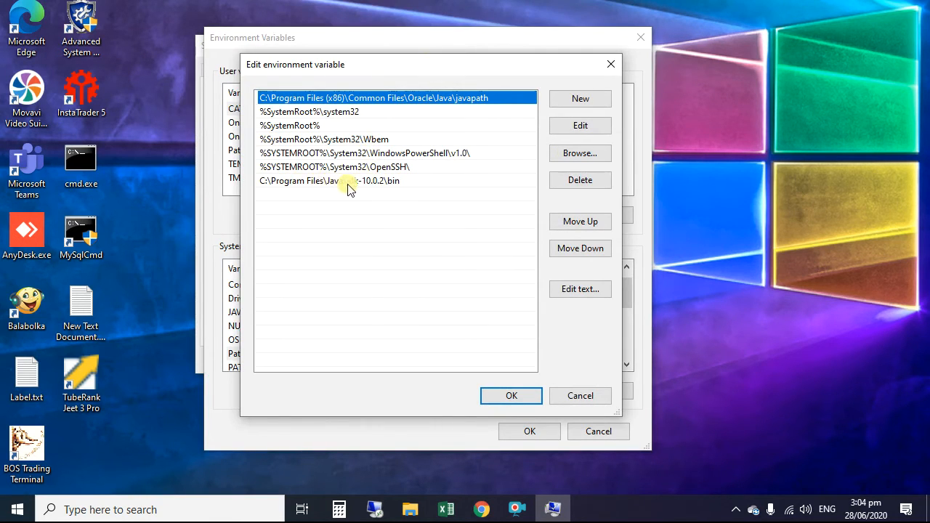
Browse the jdk-10.0.2\bin Path entry to C:\Program Files\Java\jdk-9.0.4\bin and save the Path list
left_click(349, 180)
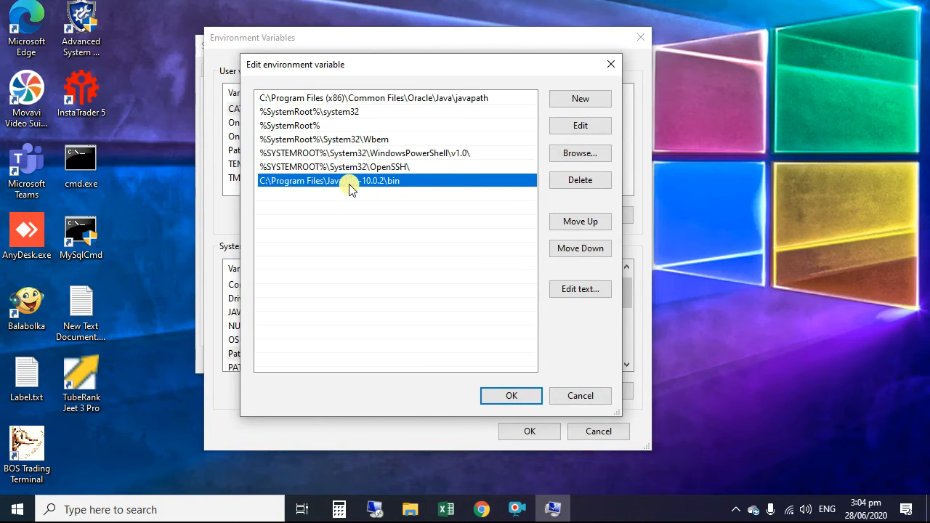
mouse_move(476, 193)
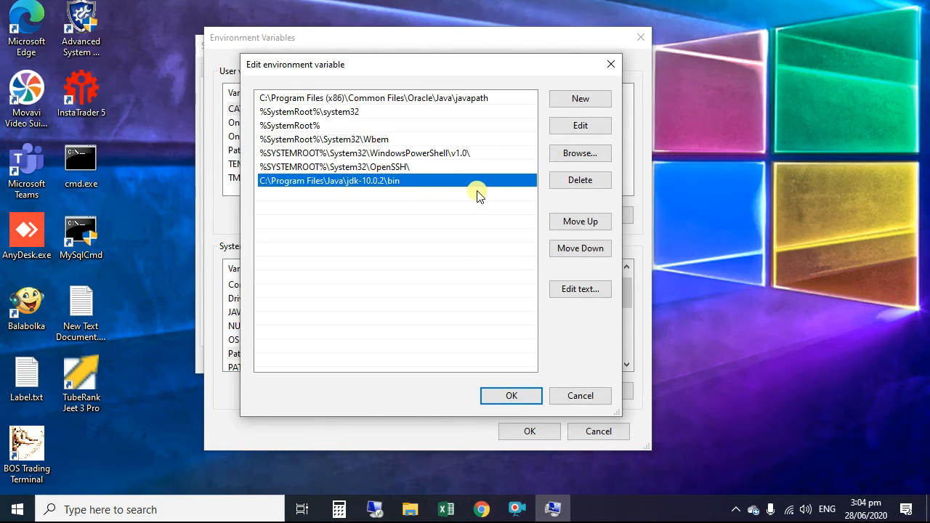
left_click(578, 152)
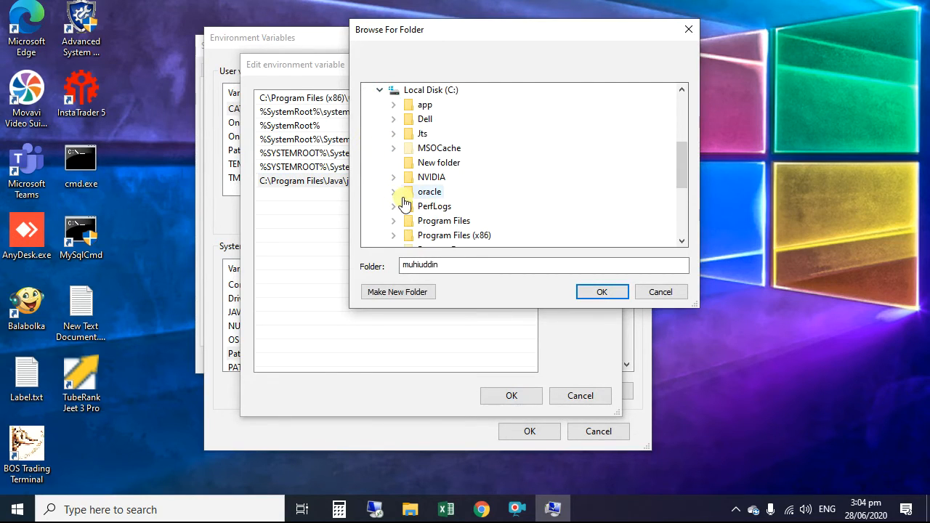
mouse_move(403, 148)
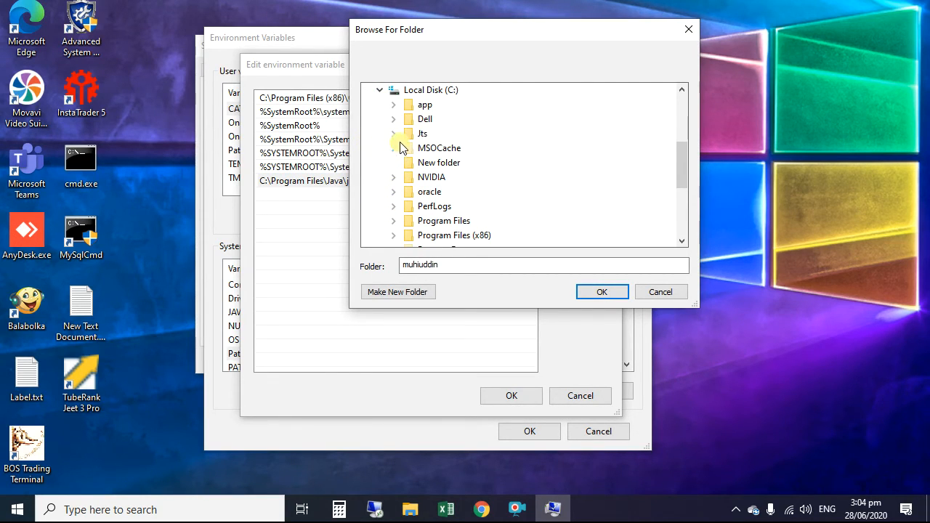
mouse_move(401, 186)
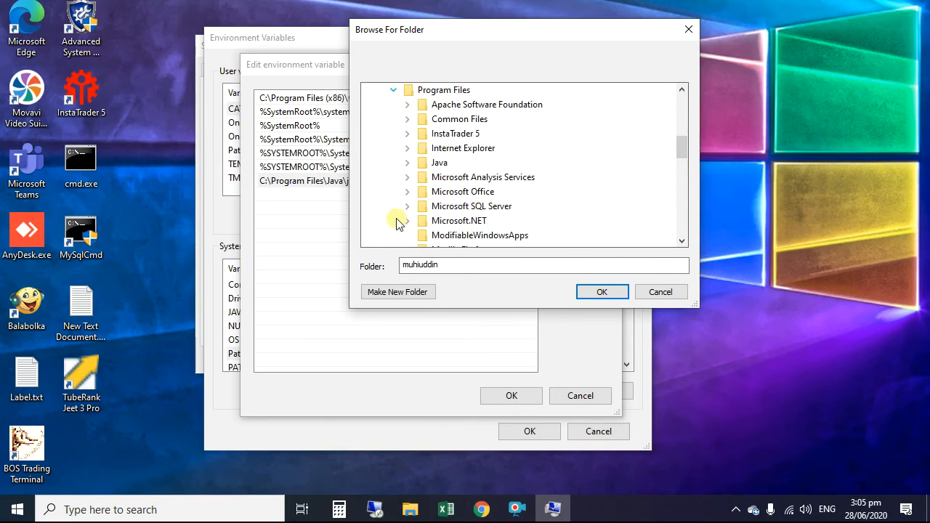
left_click(406, 163)
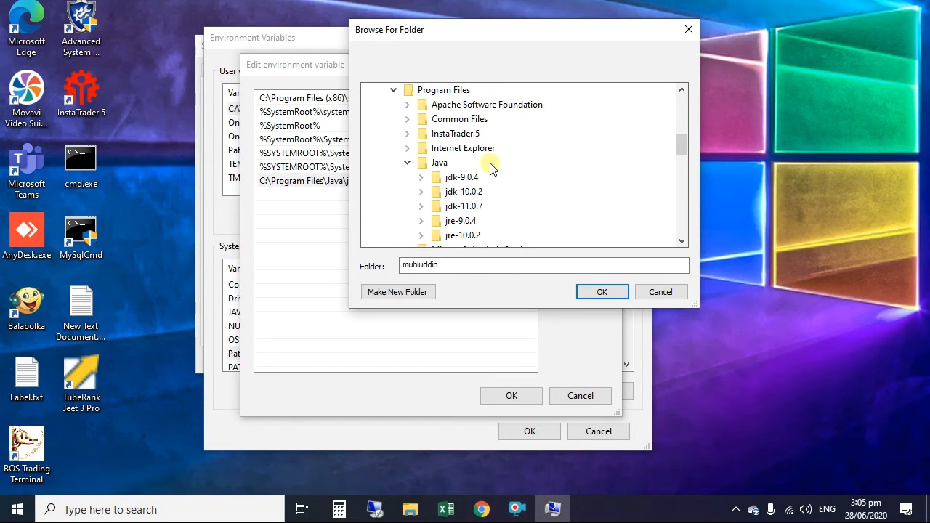
scroll("down", 3)
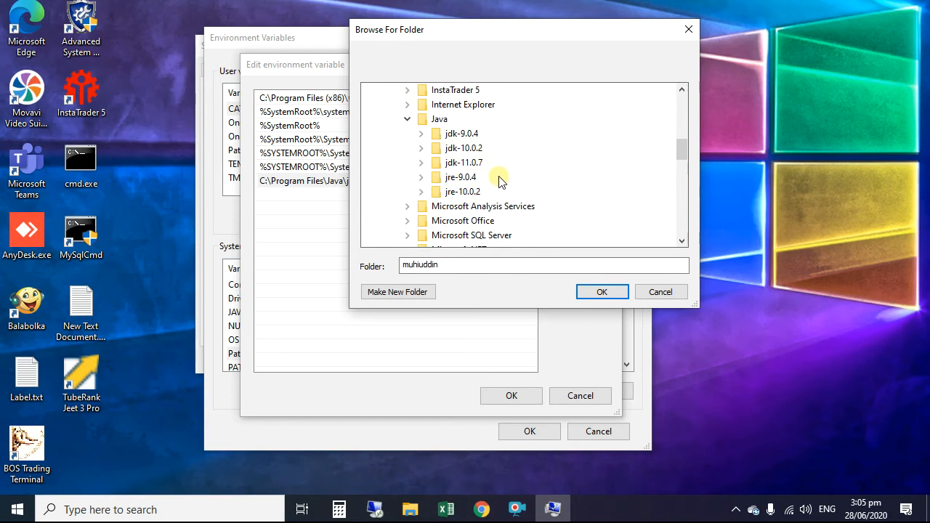
left_click(421, 133)
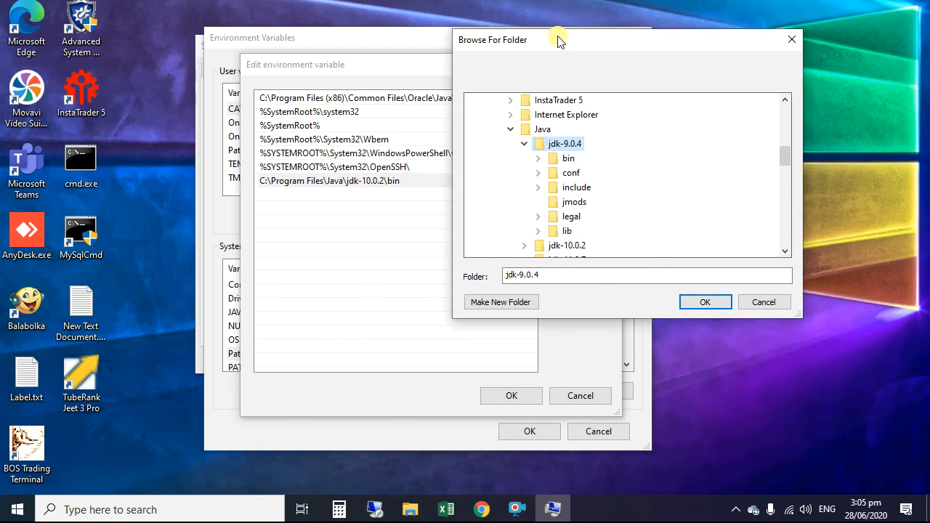
left_click(567, 157)
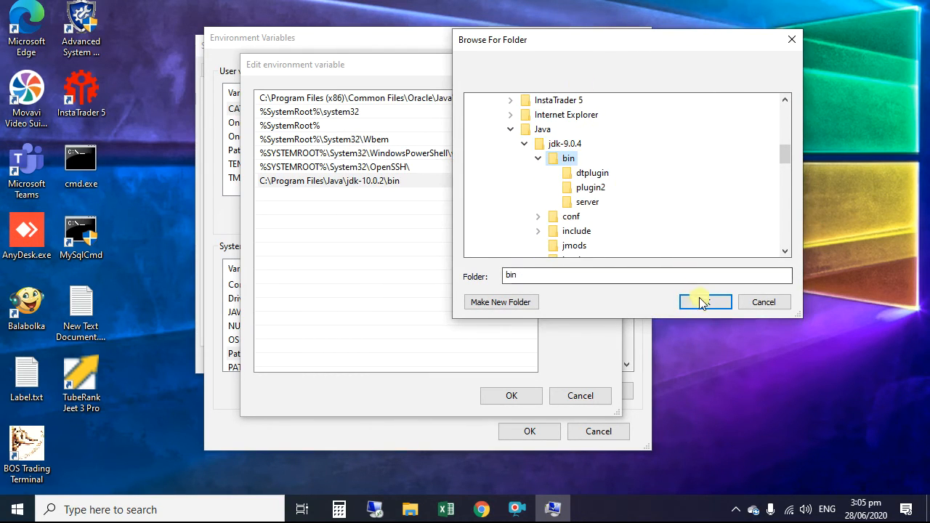
left_click(703, 301)
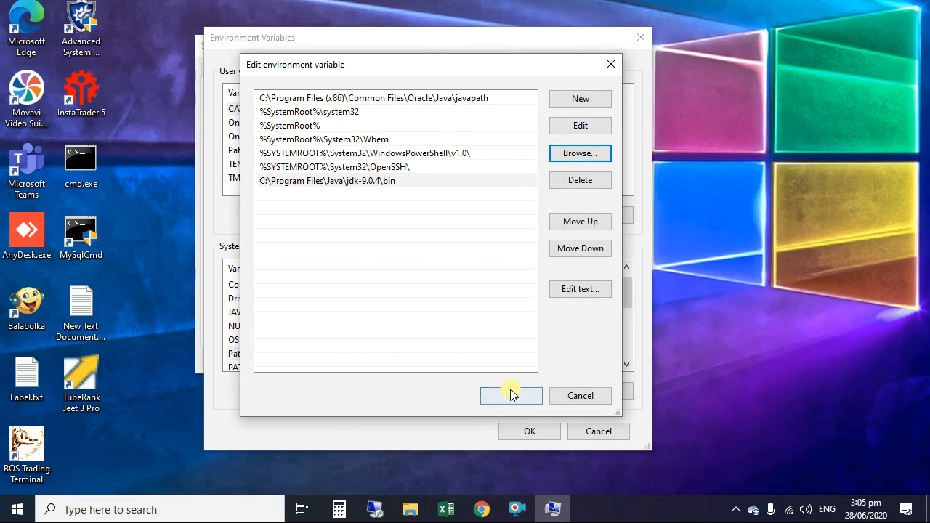
left_click(511, 395)
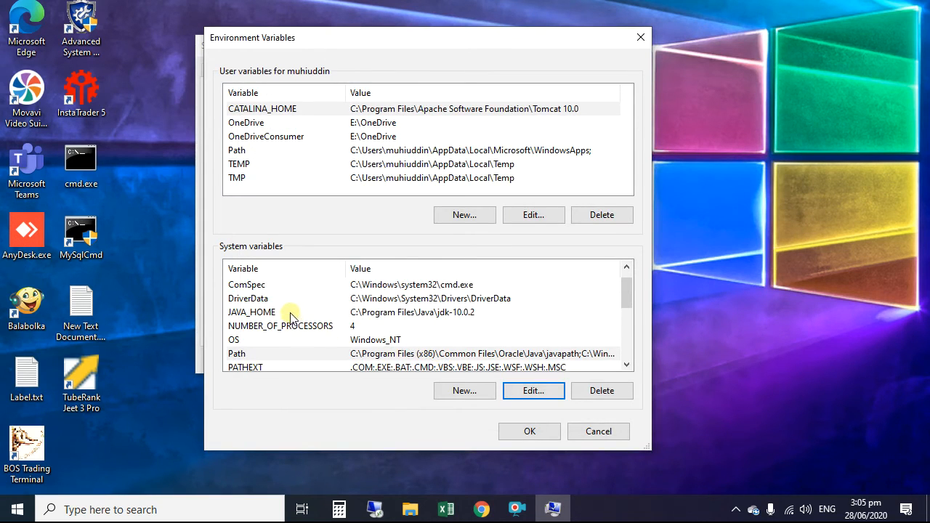
Browse JAVA_HOME to C:\Program Files\Java\jdk-9.0.4 and confirm the new folder
left_click(252, 311)
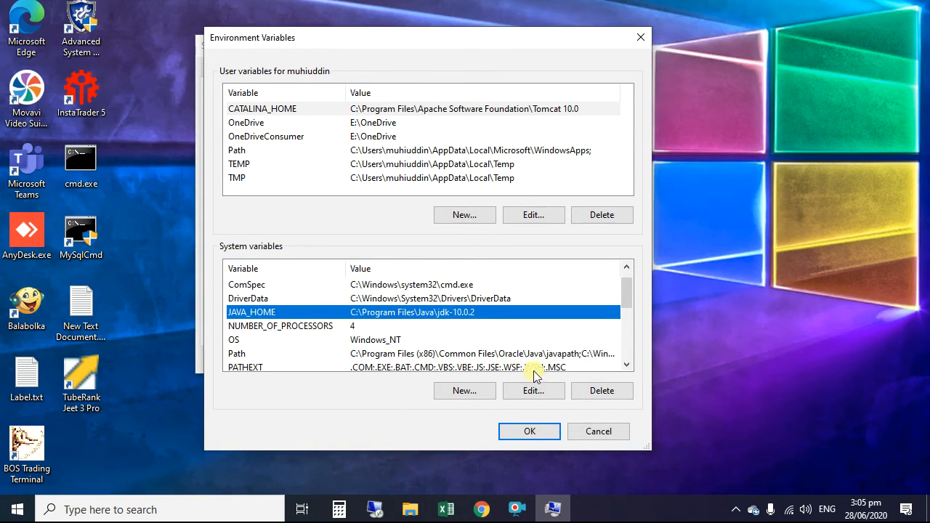
left_click(531, 390)
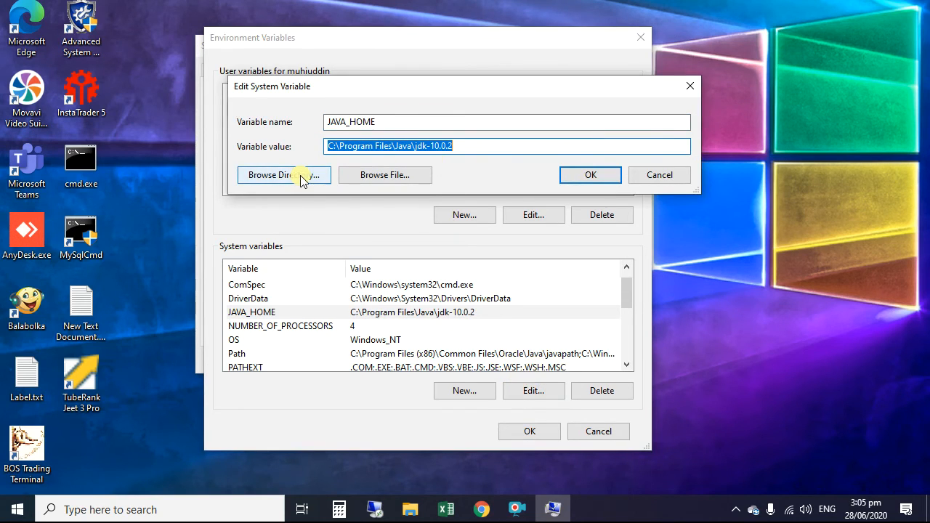
left_click(282, 174)
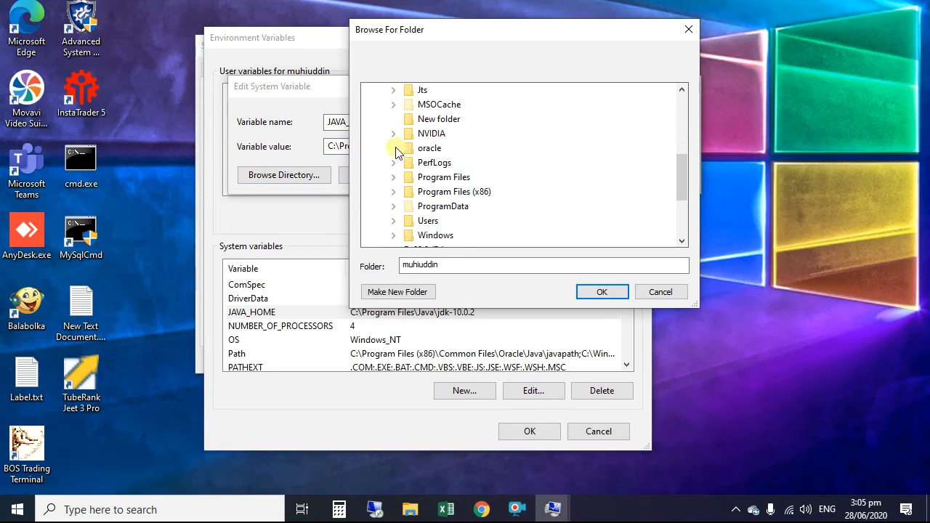
left_click(392, 177)
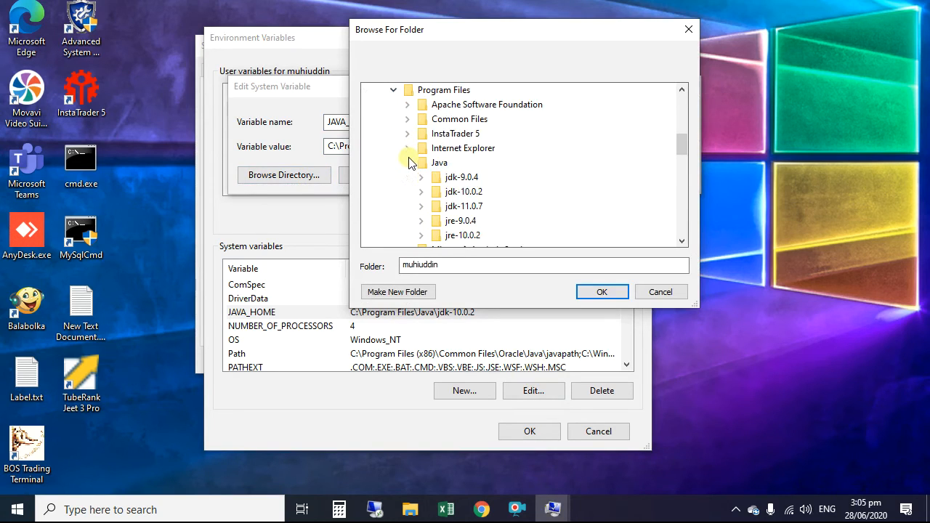
left_click(462, 178)
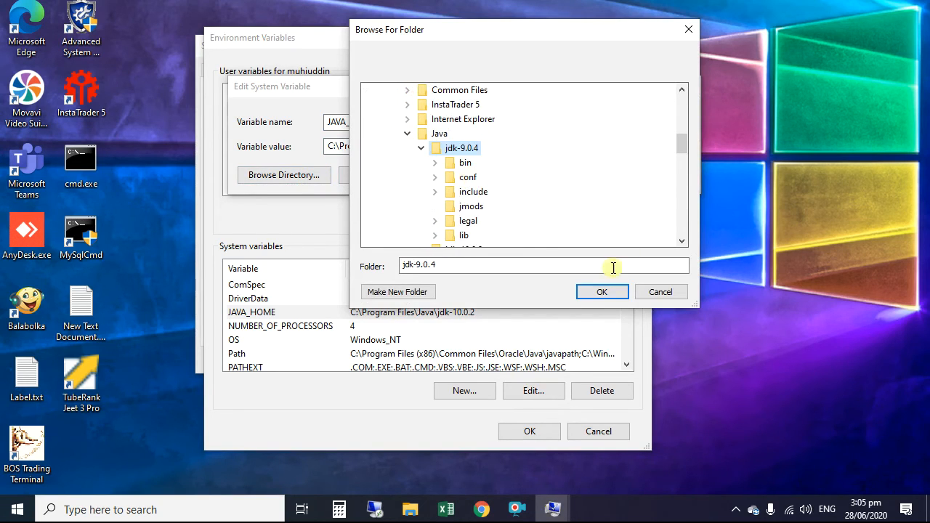
left_click(602, 290)
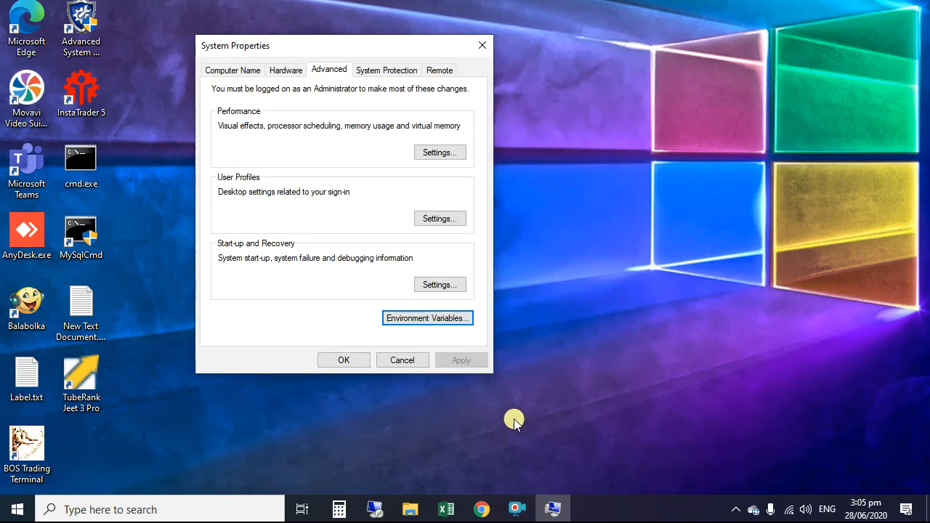
Confirm System Properties with OK to save the jdk-9.0.4 variable changes
left_click(401, 360)
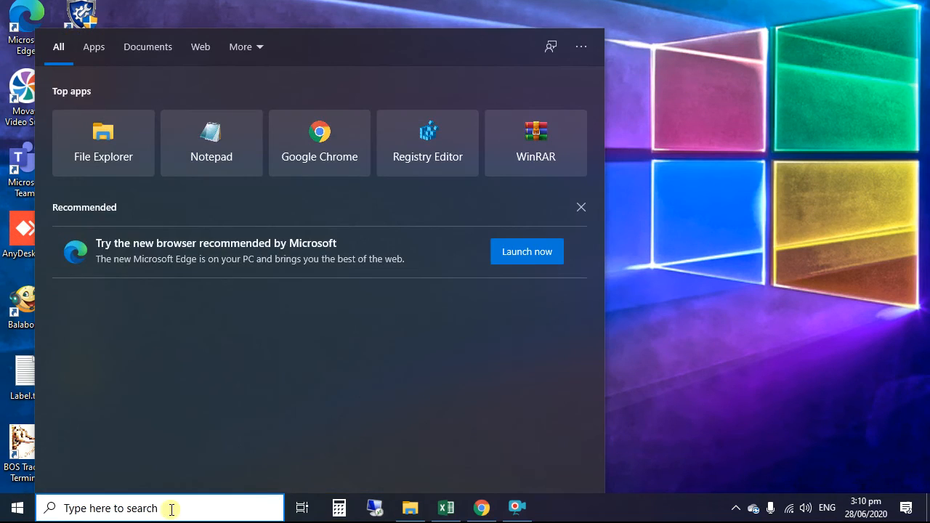
Run java -version in a new Command Prompt and confirm it reports 9.0.4
type("CMD")
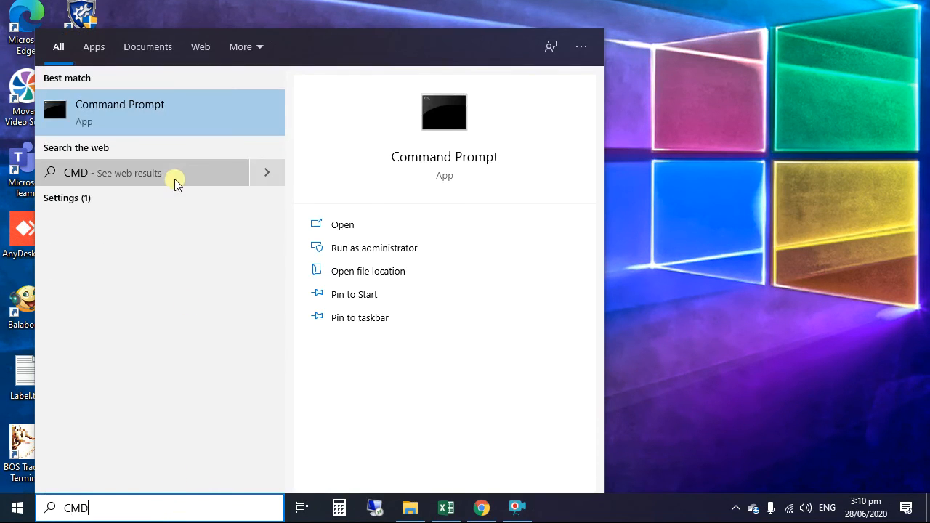
left_click(343, 224)
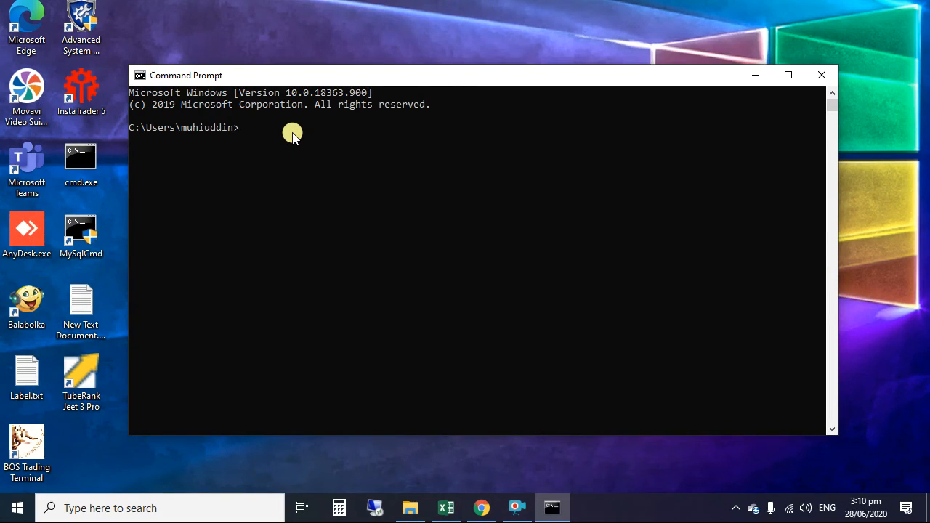
type("JAVA -version")
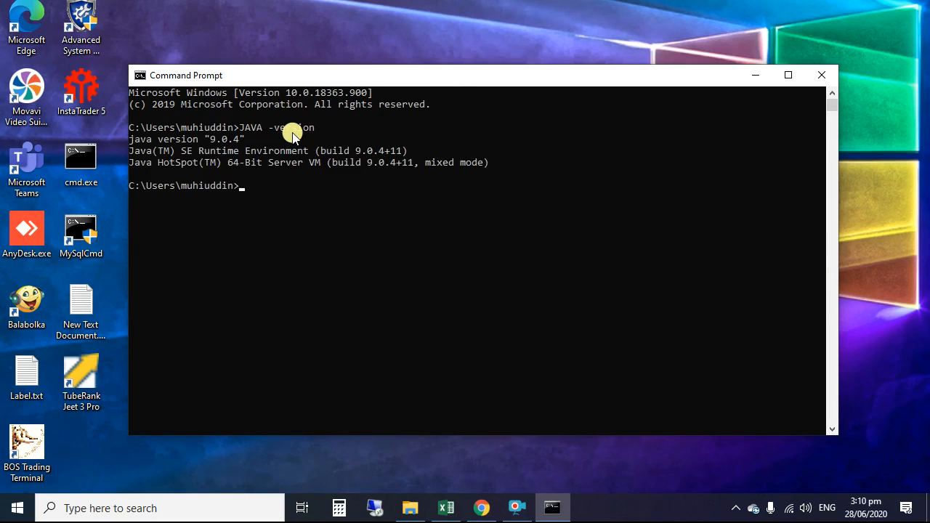
mouse_move(226, 148)
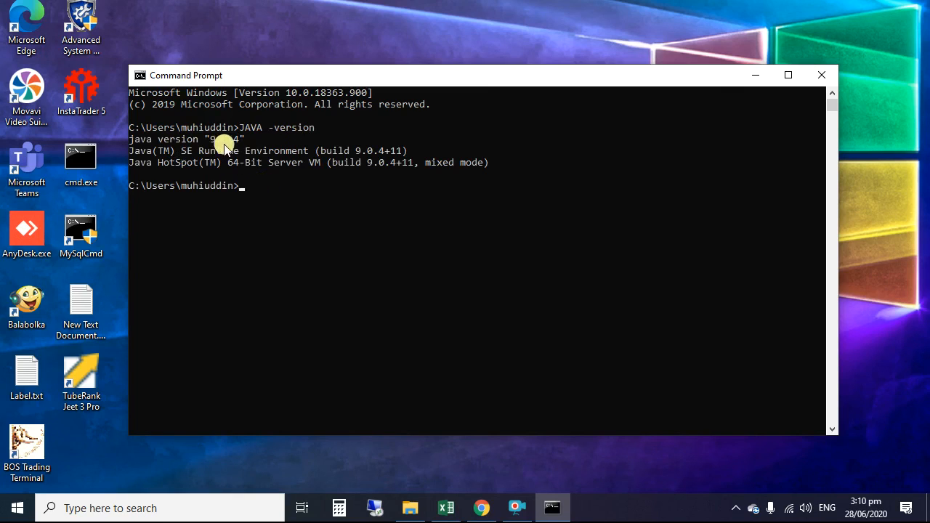
mouse_move(356, 189)
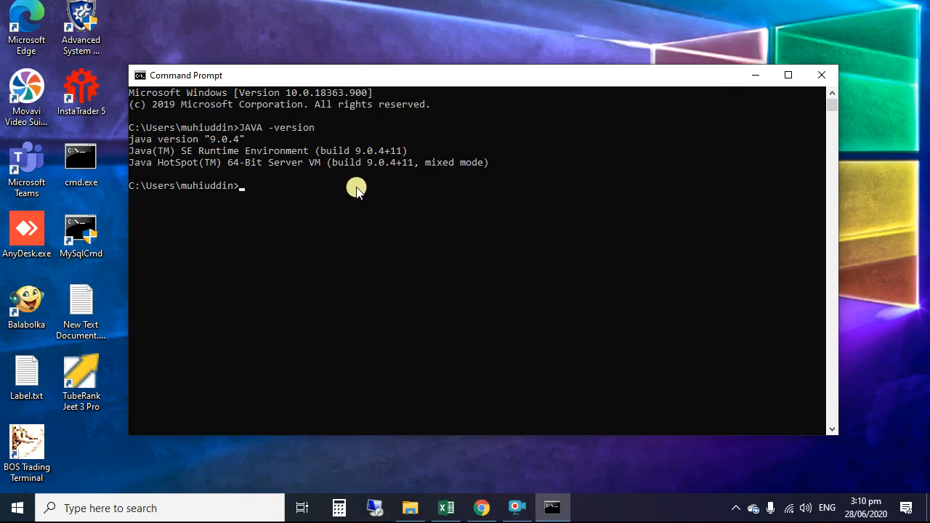